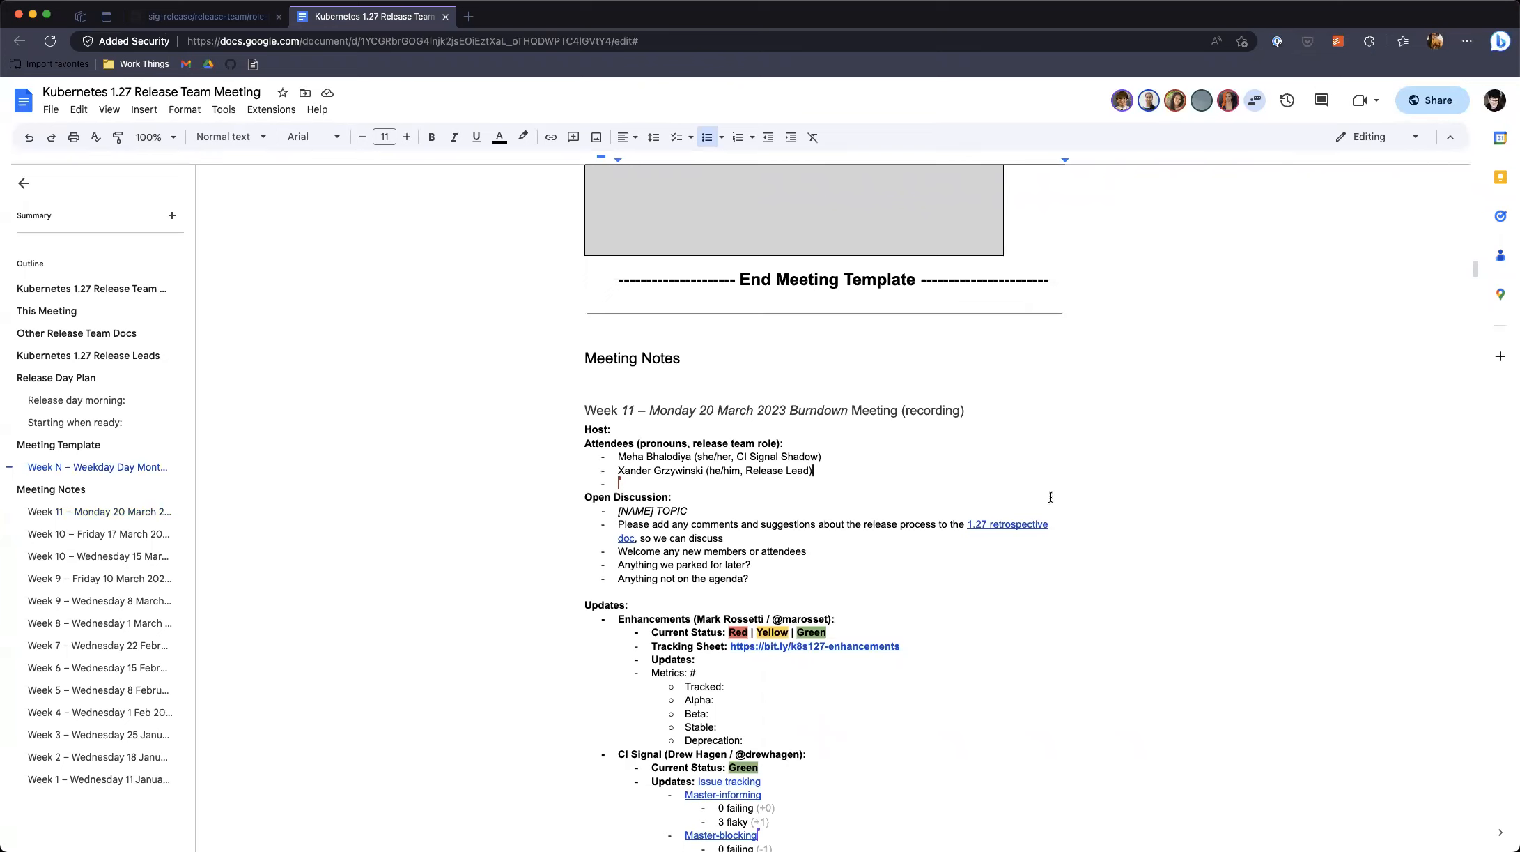
scroll("down", 3)
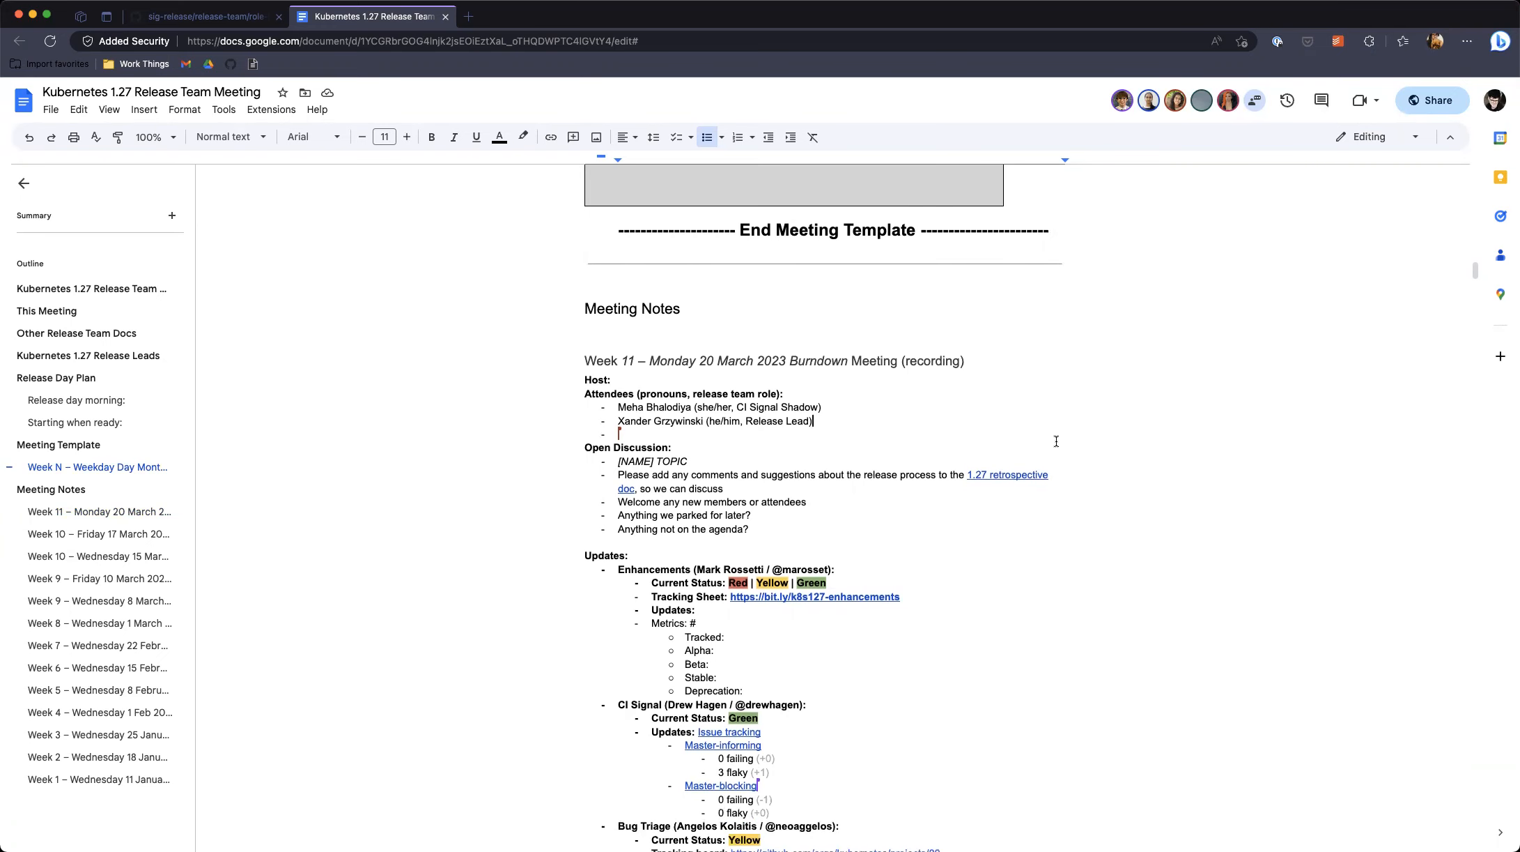
scroll("down", 3)
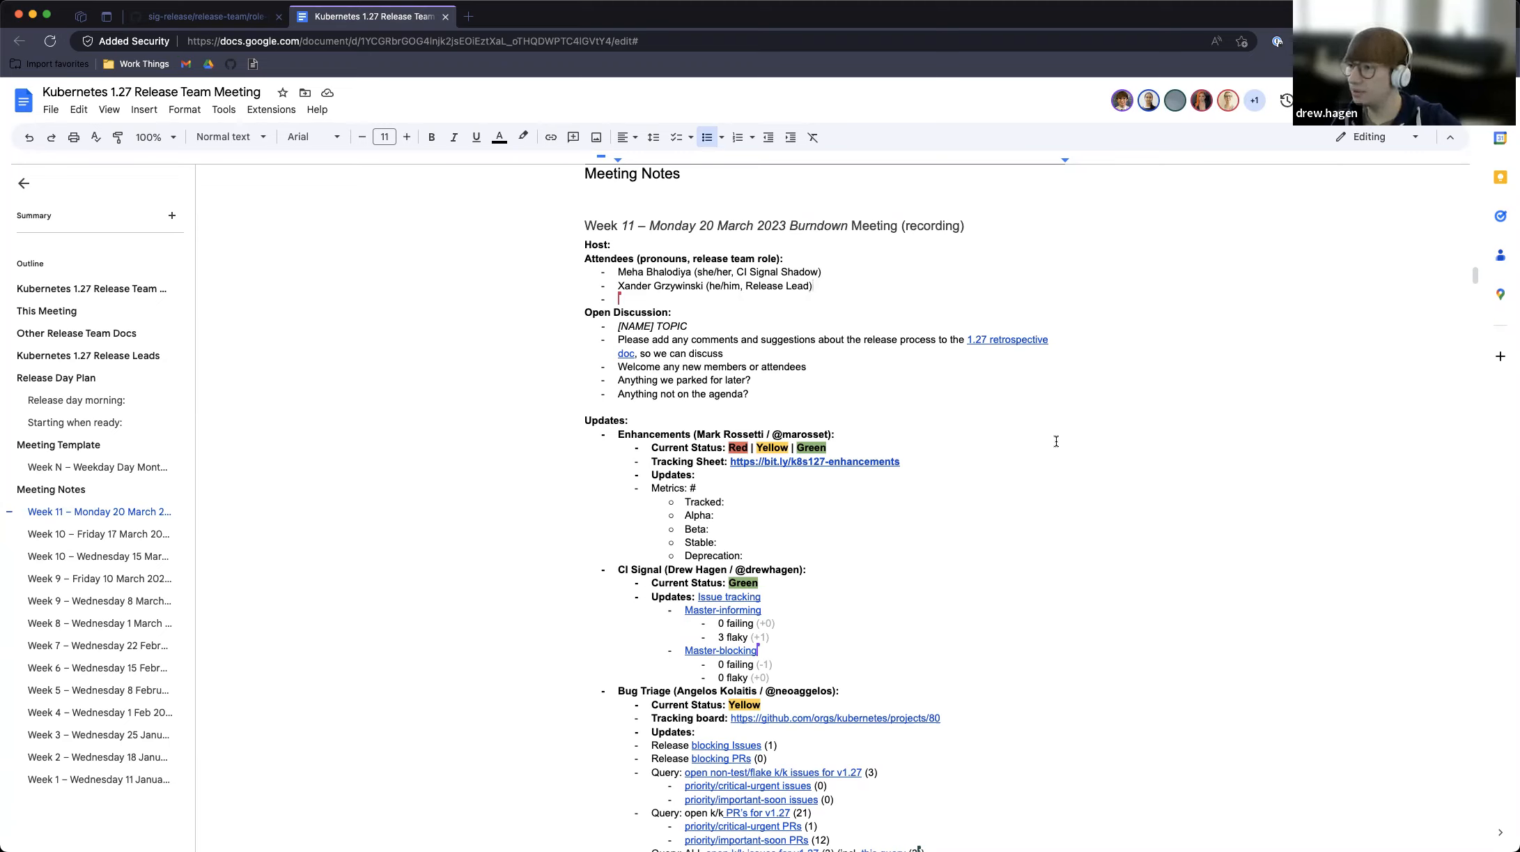
type("Kat Cosgrove")
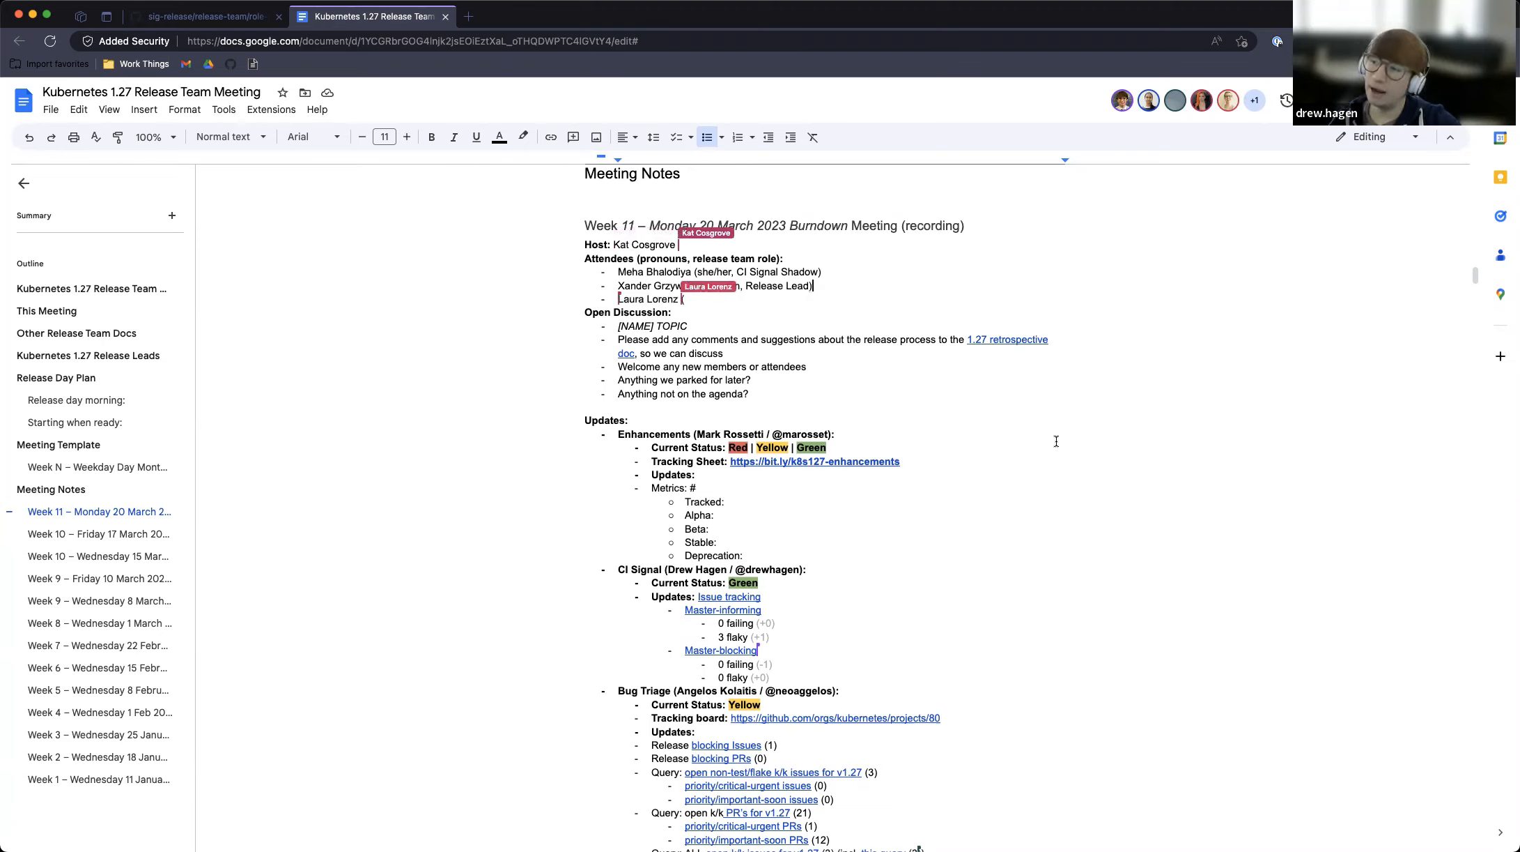
type("(she/her, CI Signal Lead")
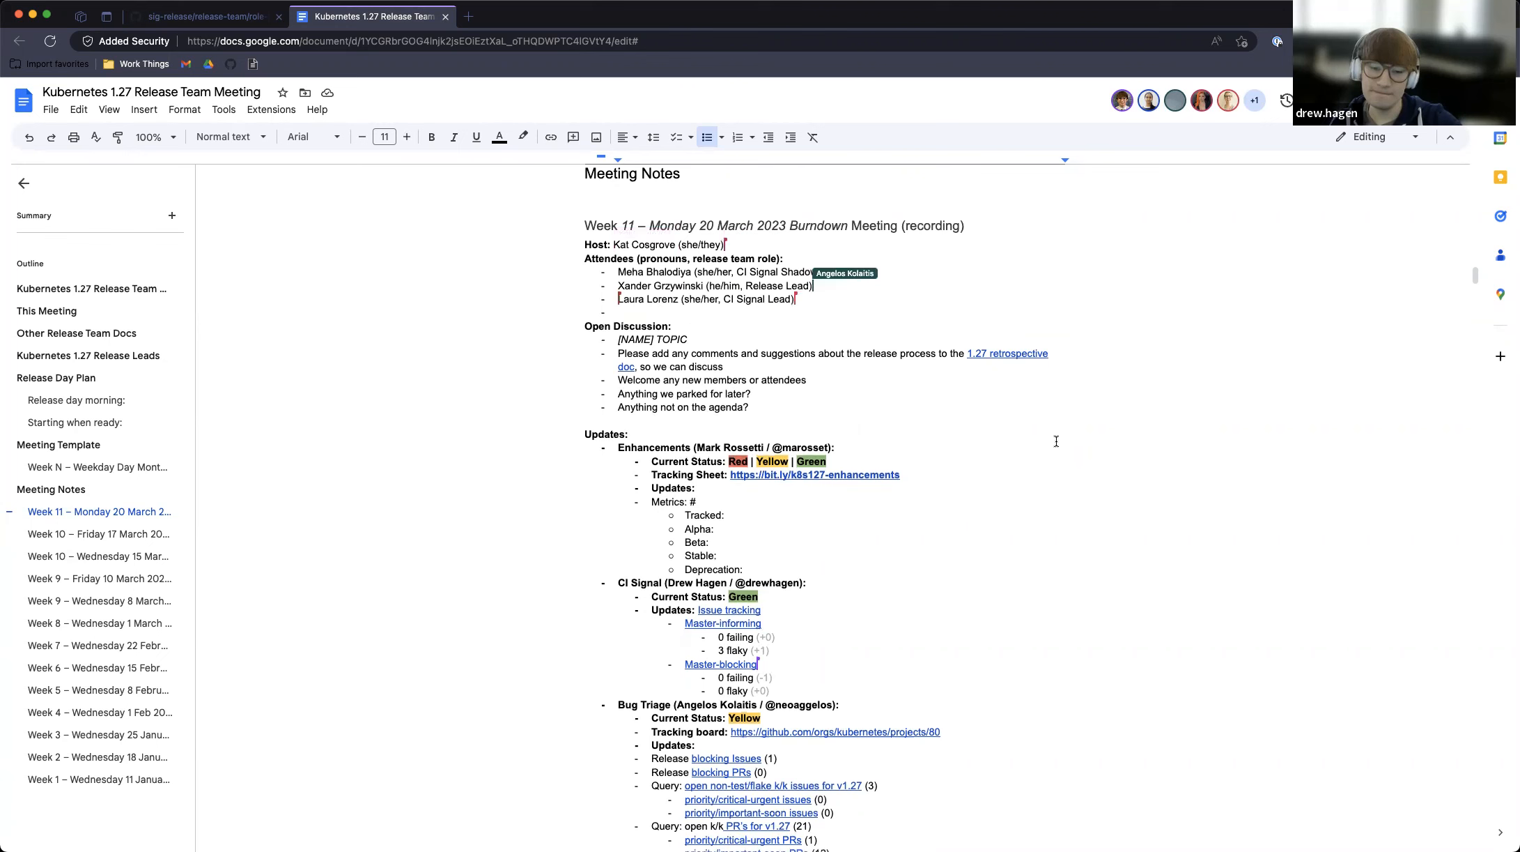
type("Angelos Ko")
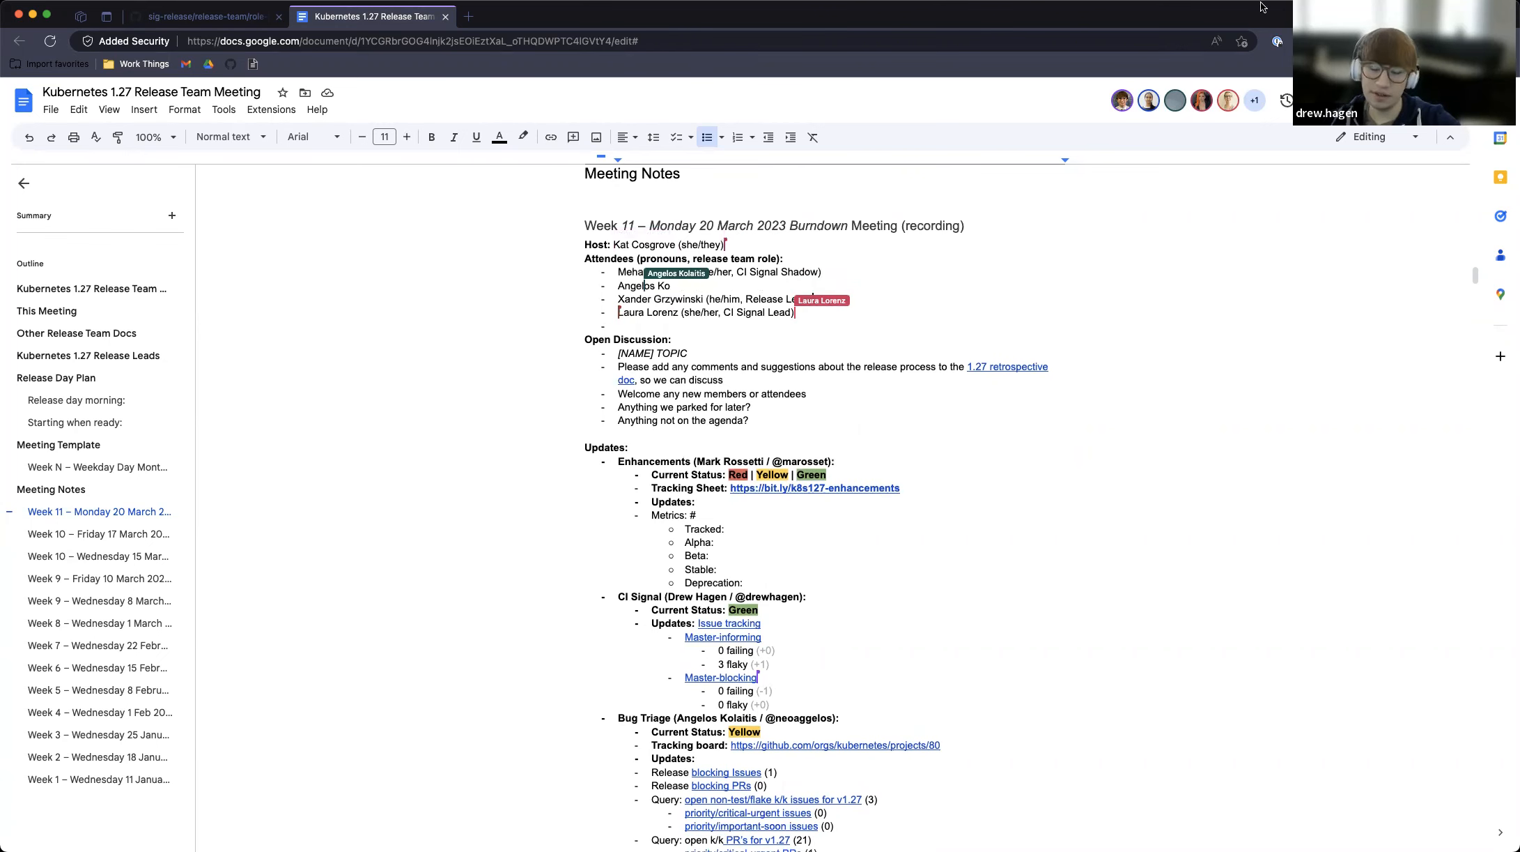
scroll("down", 3)
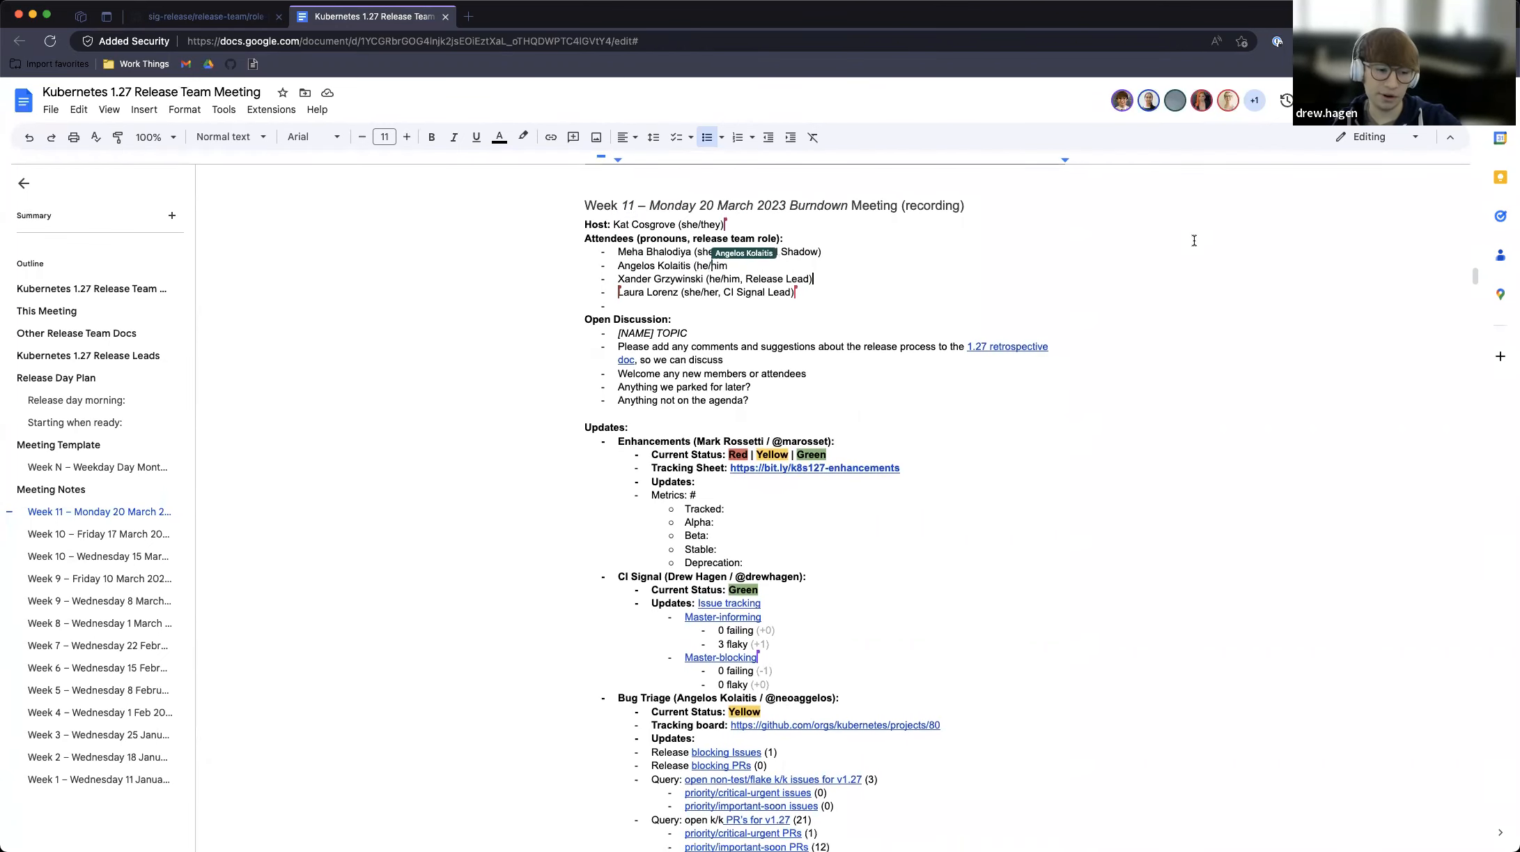
scroll("down", 3)
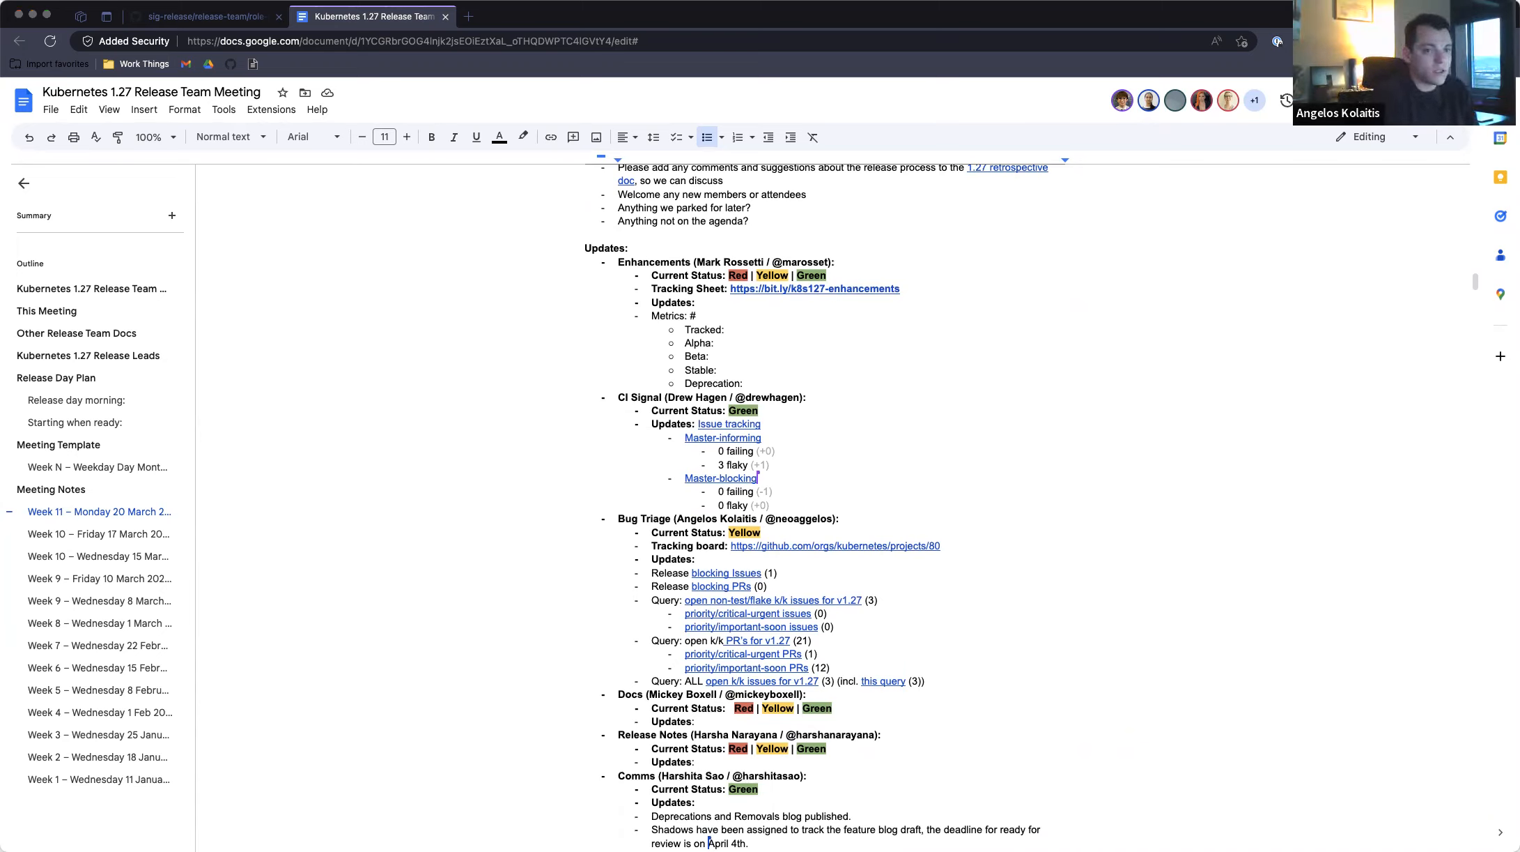
mouse_move(1414, 825)
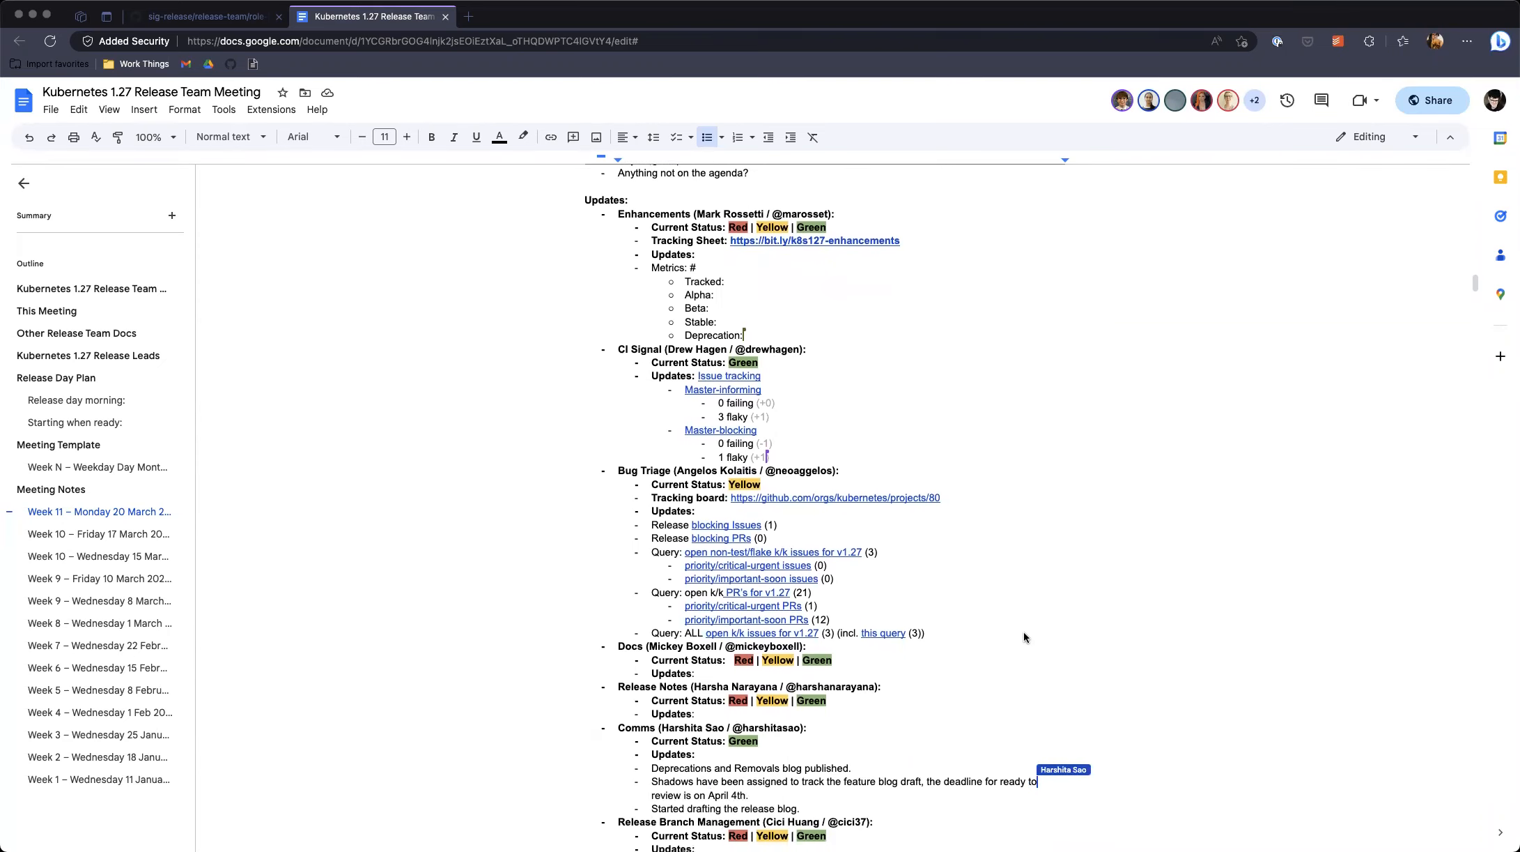
scroll("down", 3)
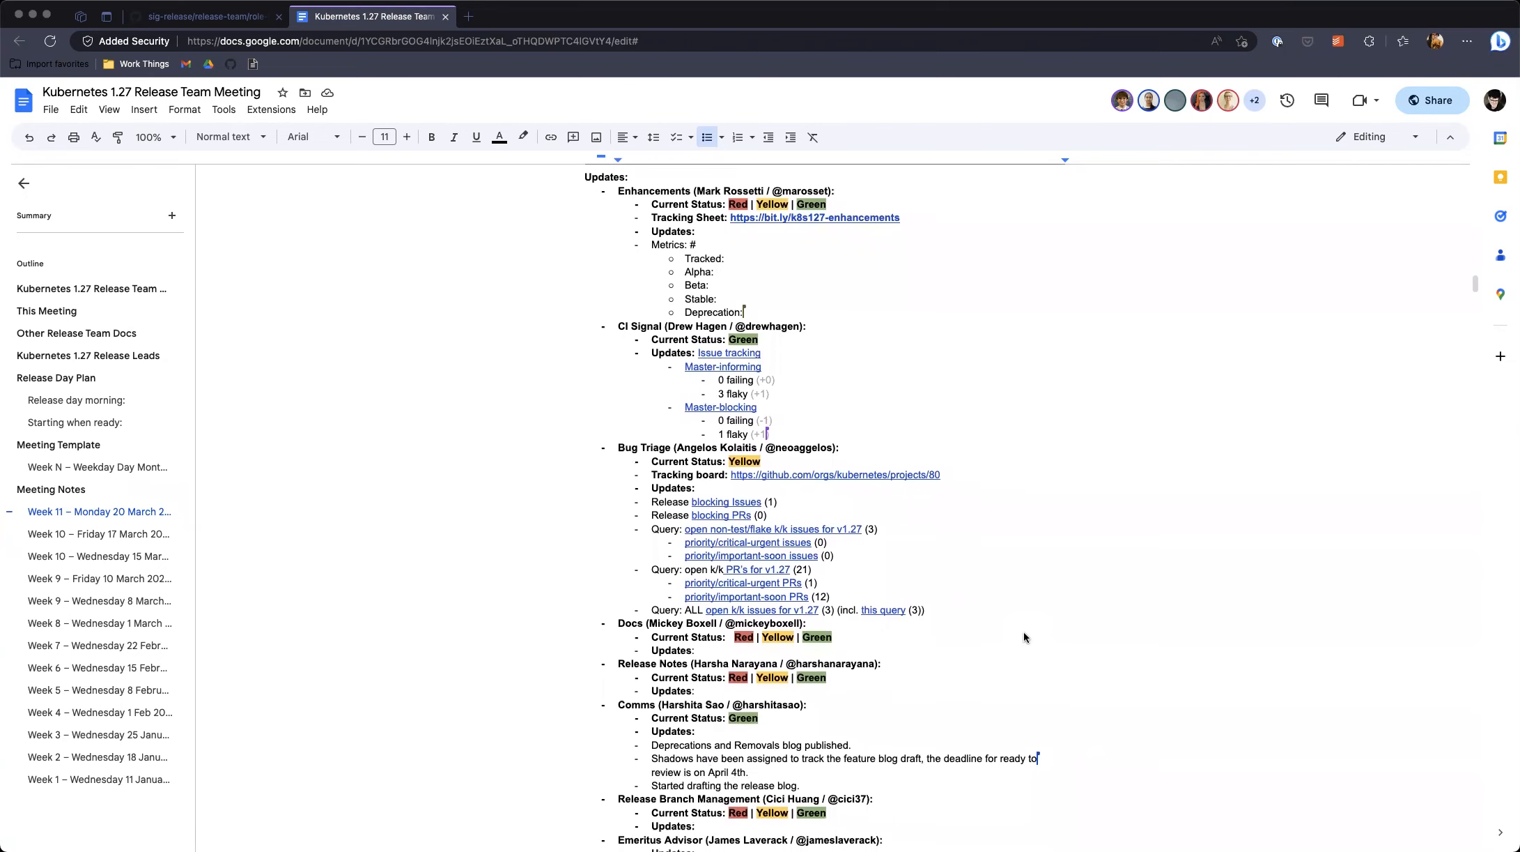
scroll("down", 3)
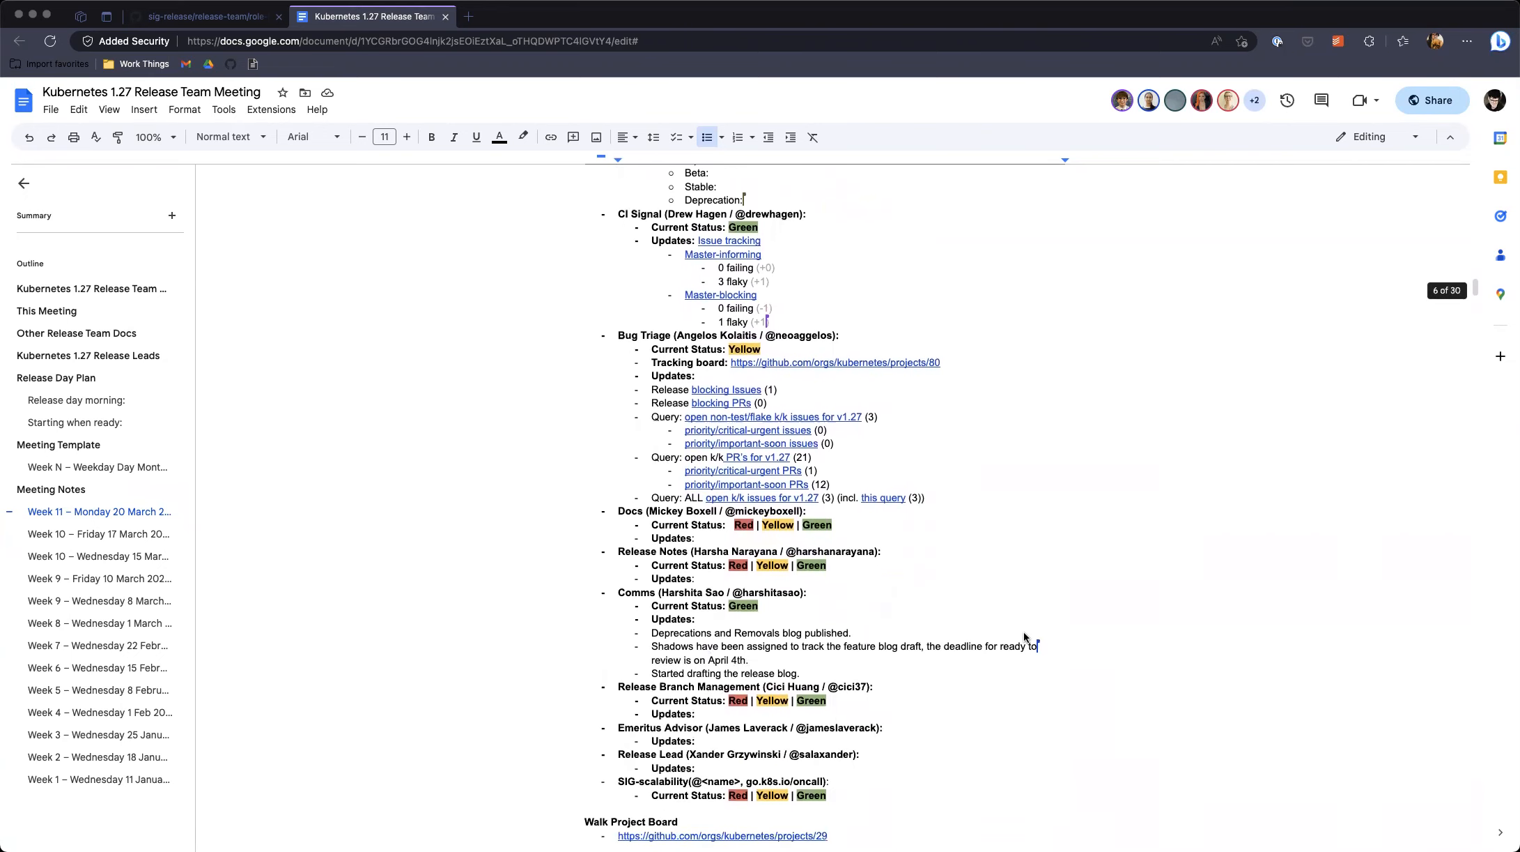
scroll("down", 3)
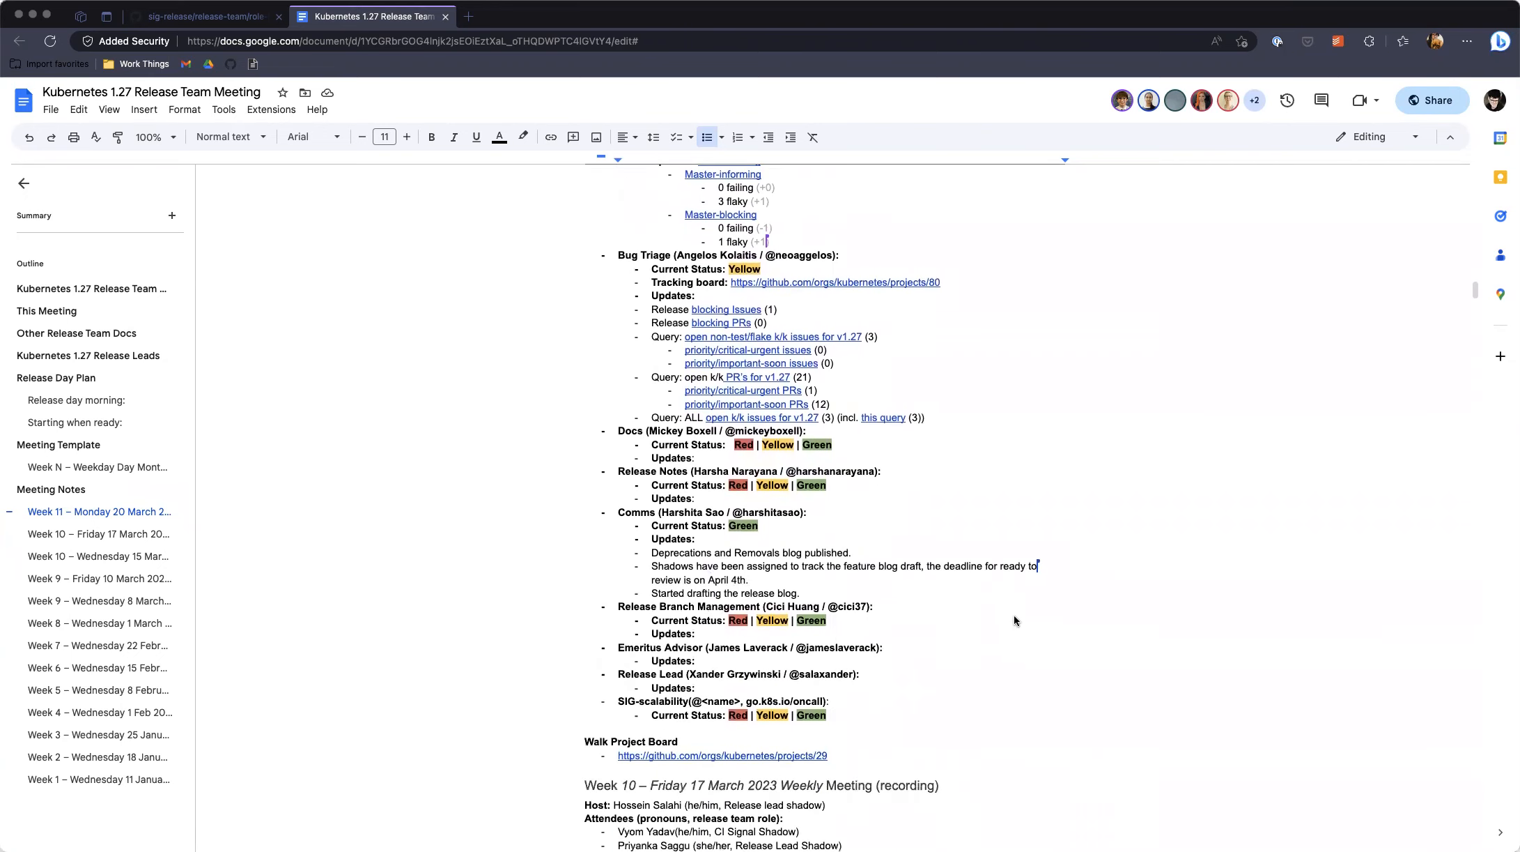
mouse_move(979, 570)
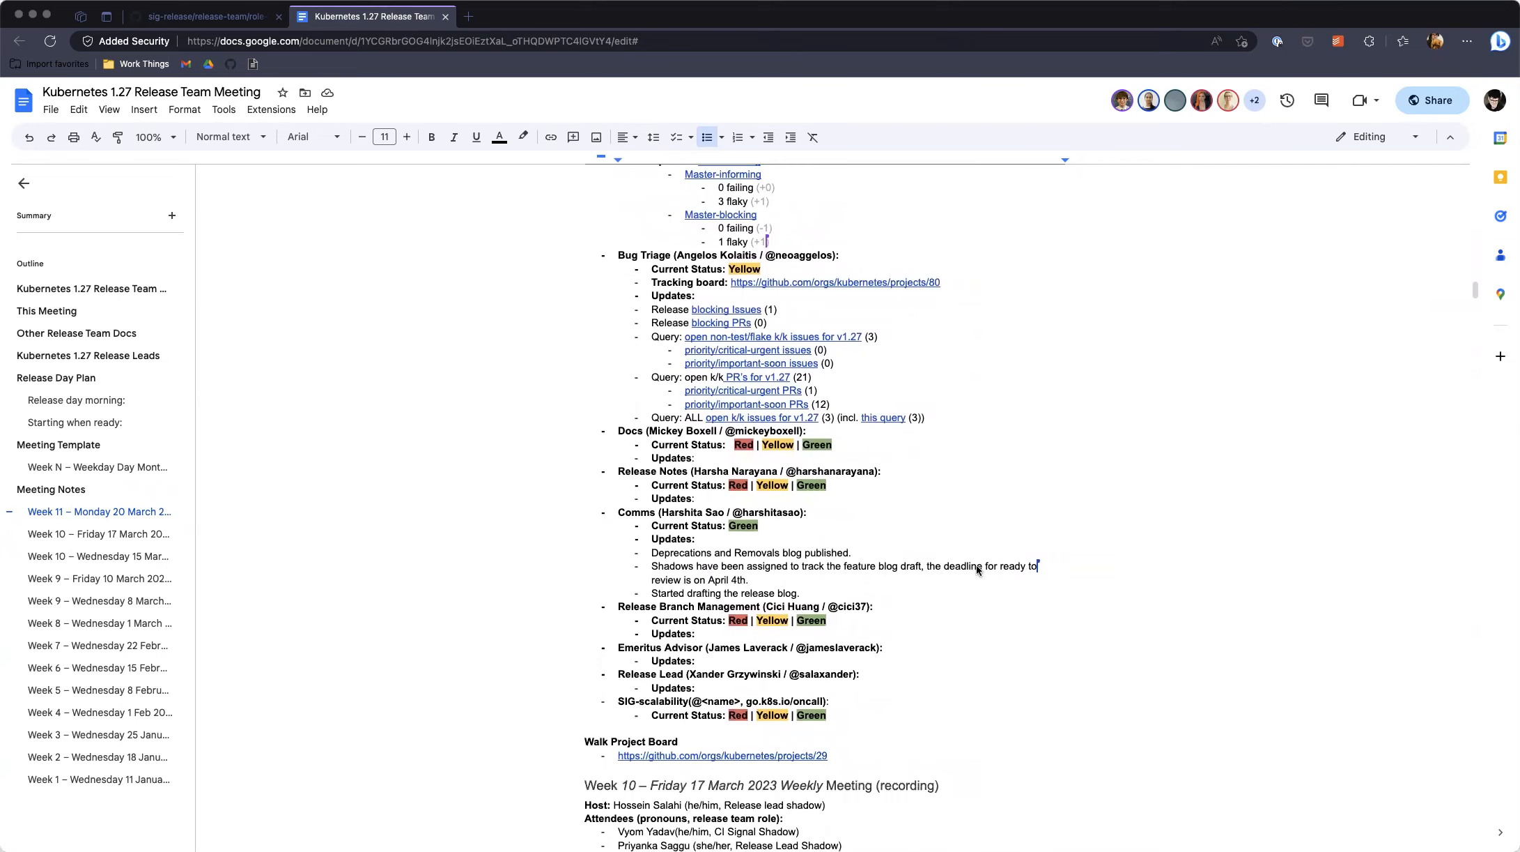
scroll("down", 3)
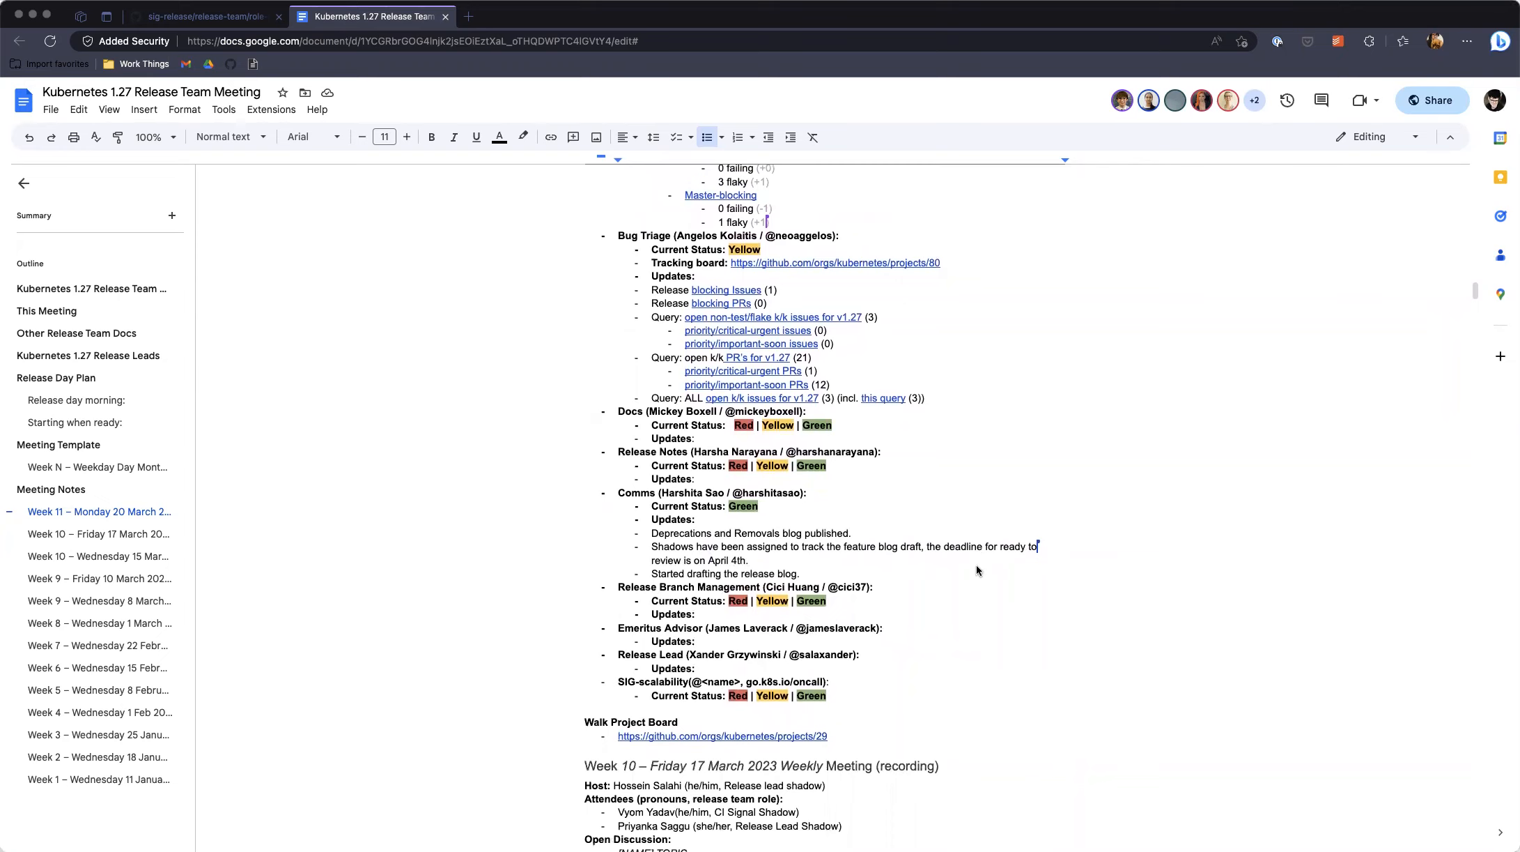
mouse_move(957, 562)
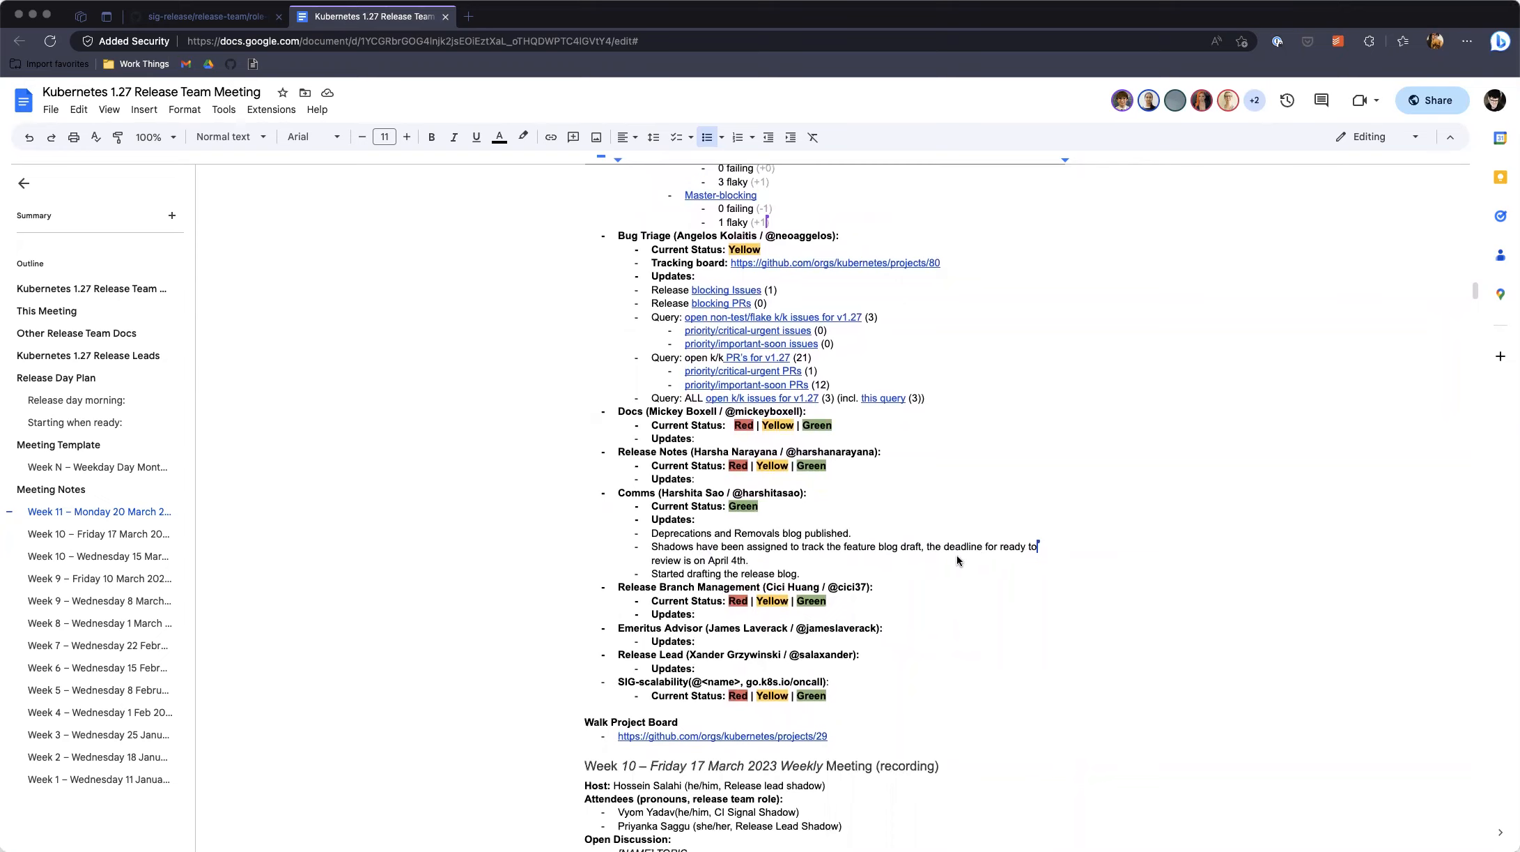
mouse_move(783, 669)
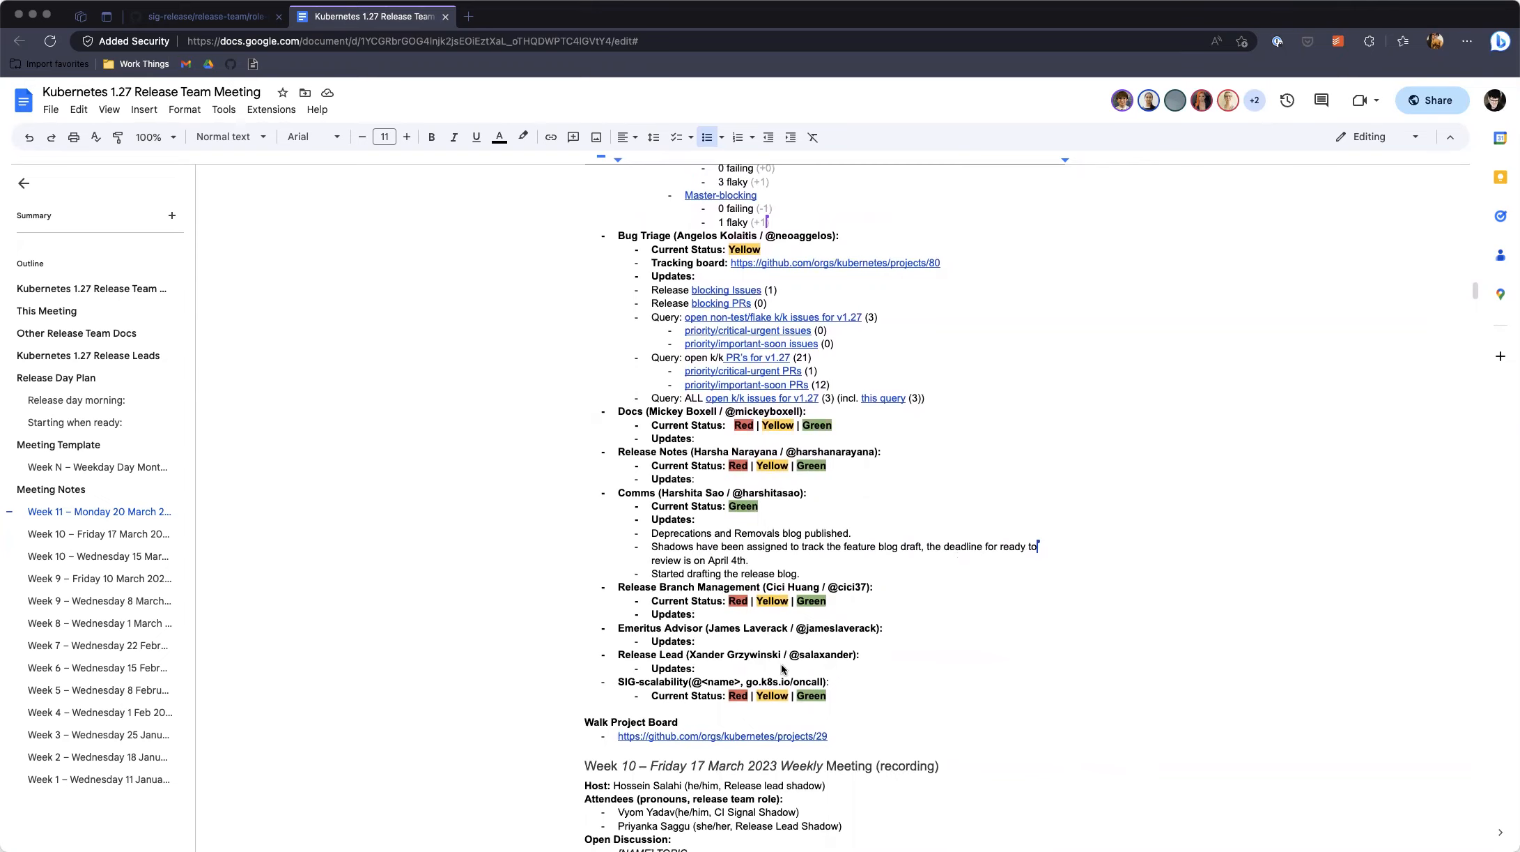
mouse_move(805, 644)
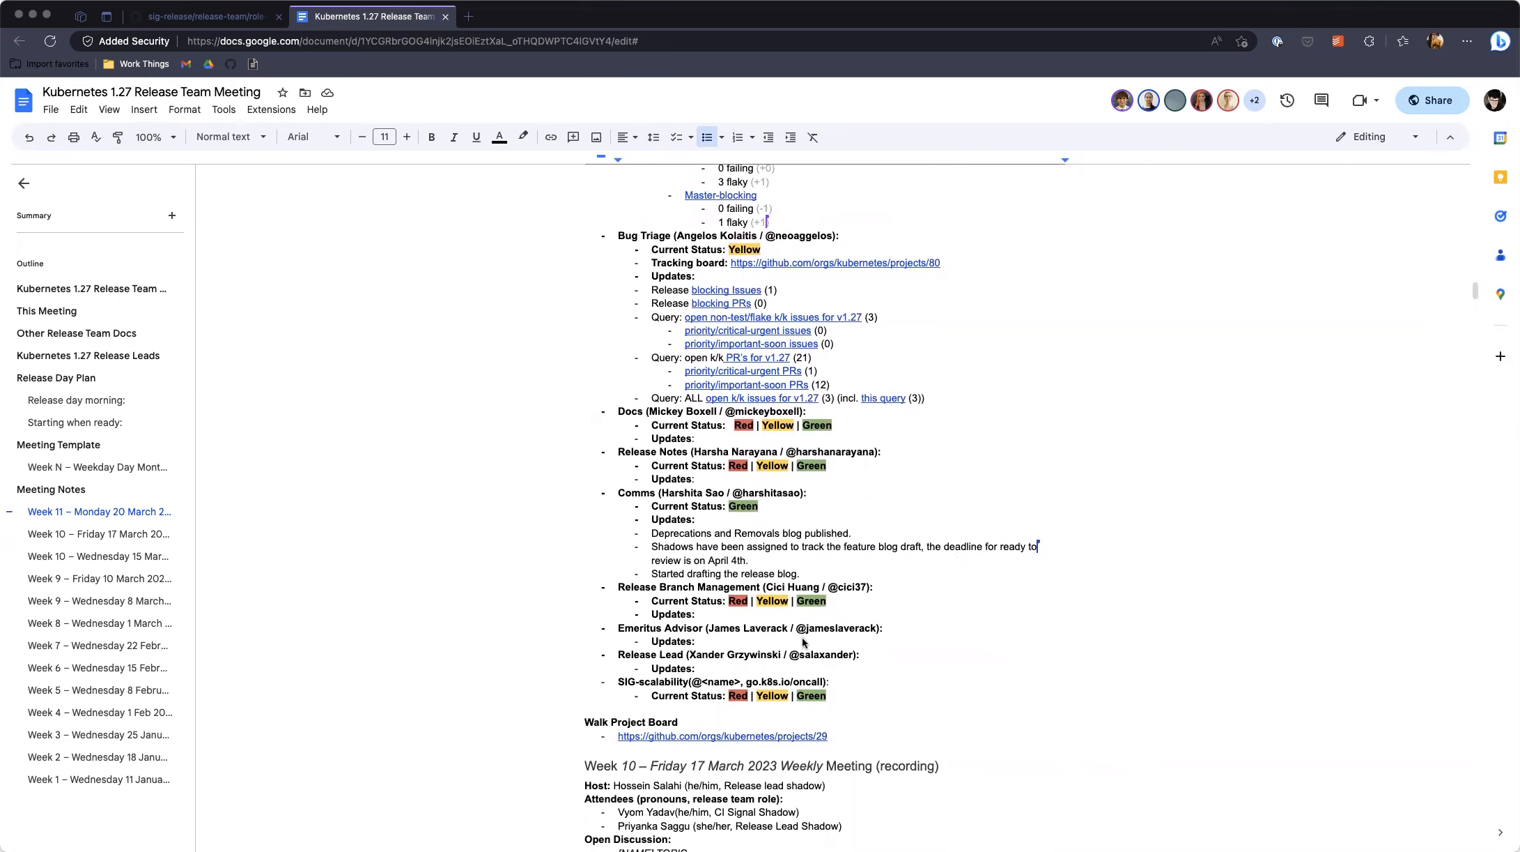
mouse_move(828, 564)
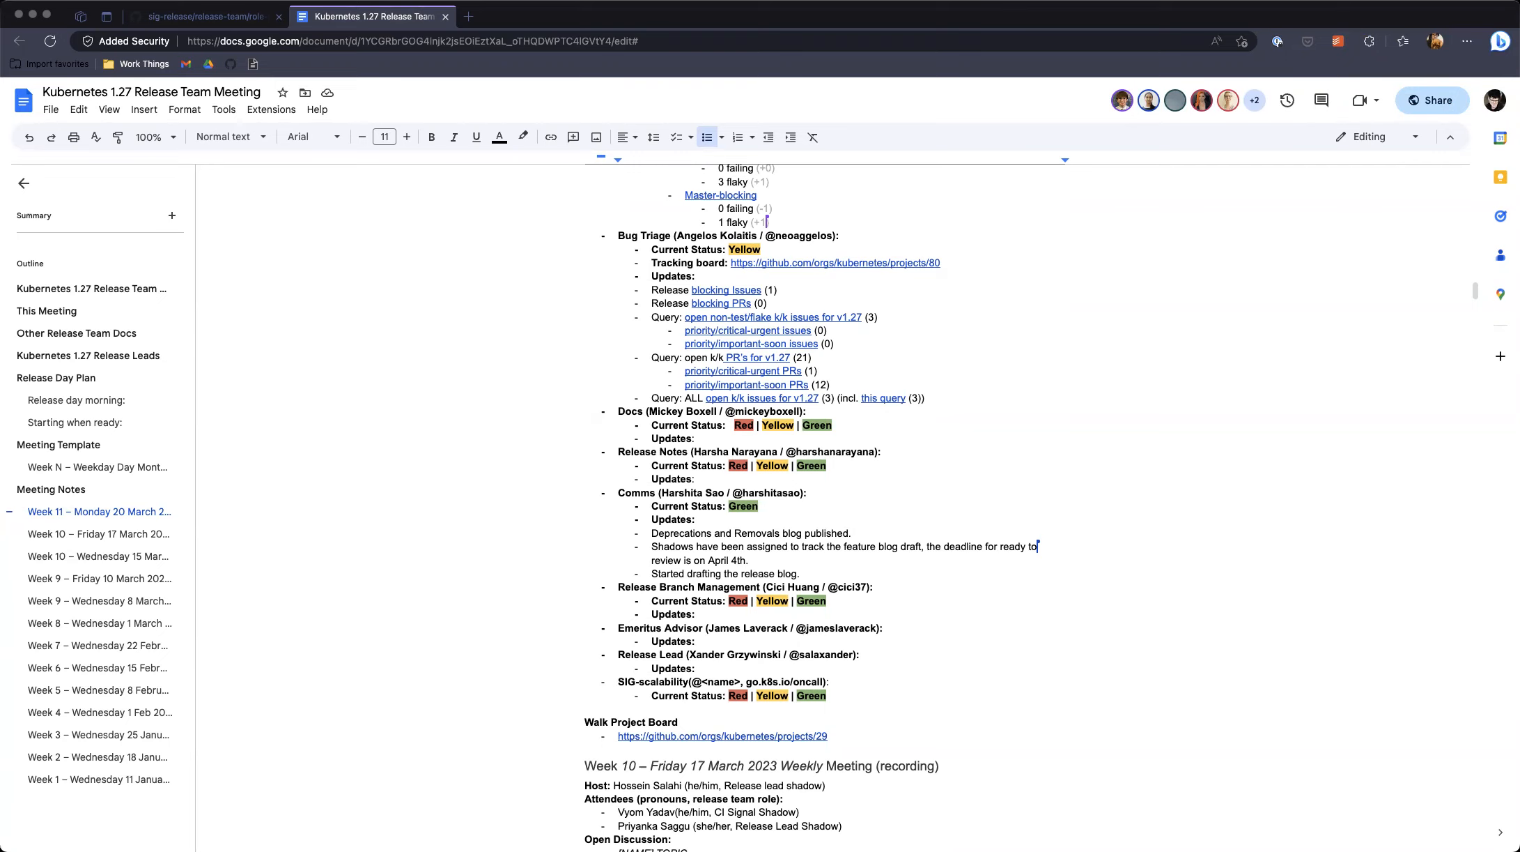
mouse_move(822, 145)
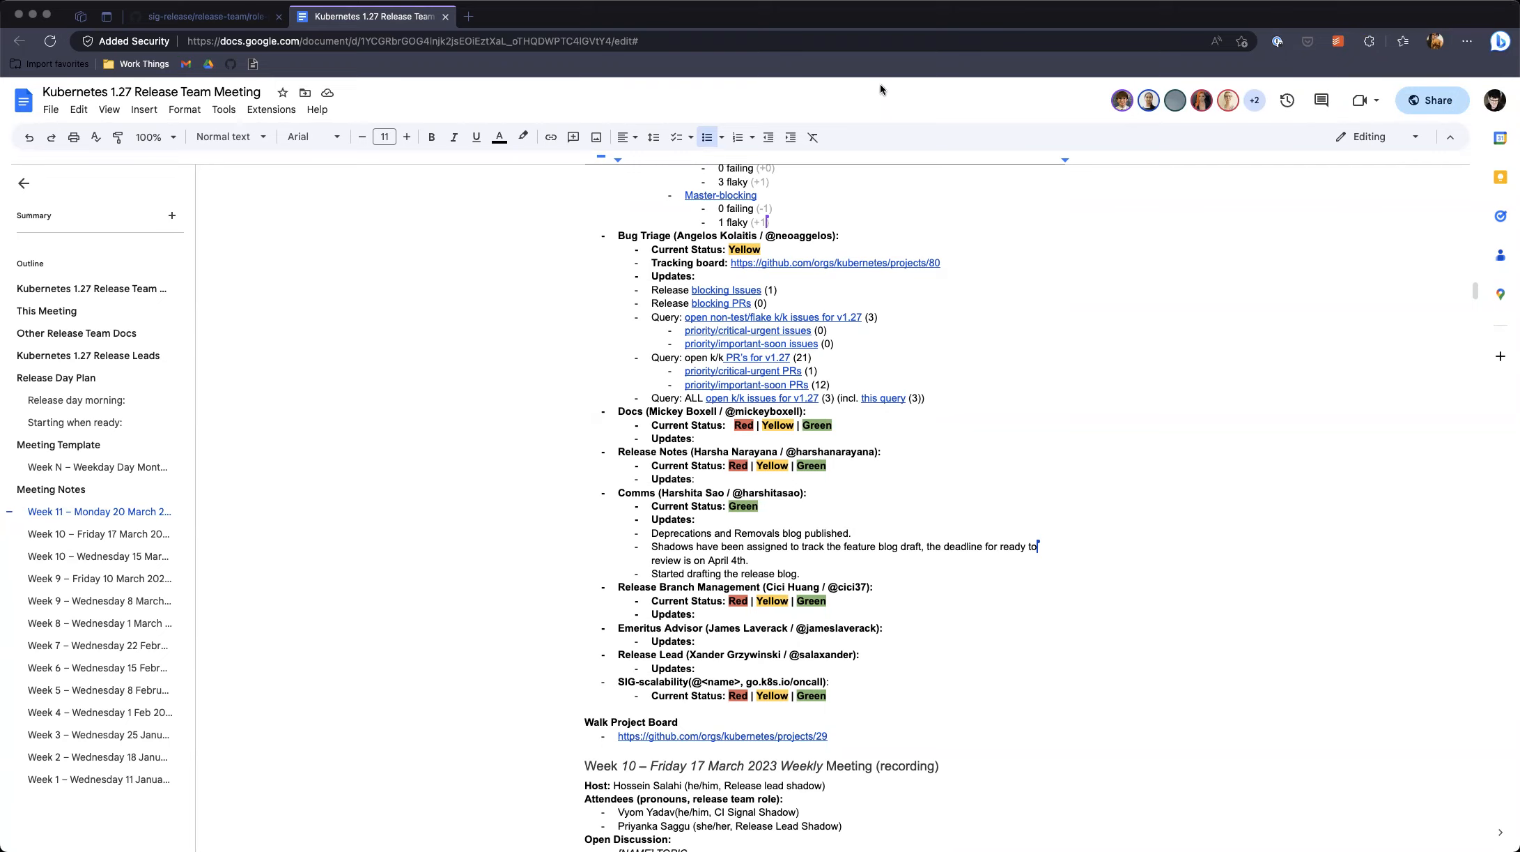
mouse_move(1163, 14)
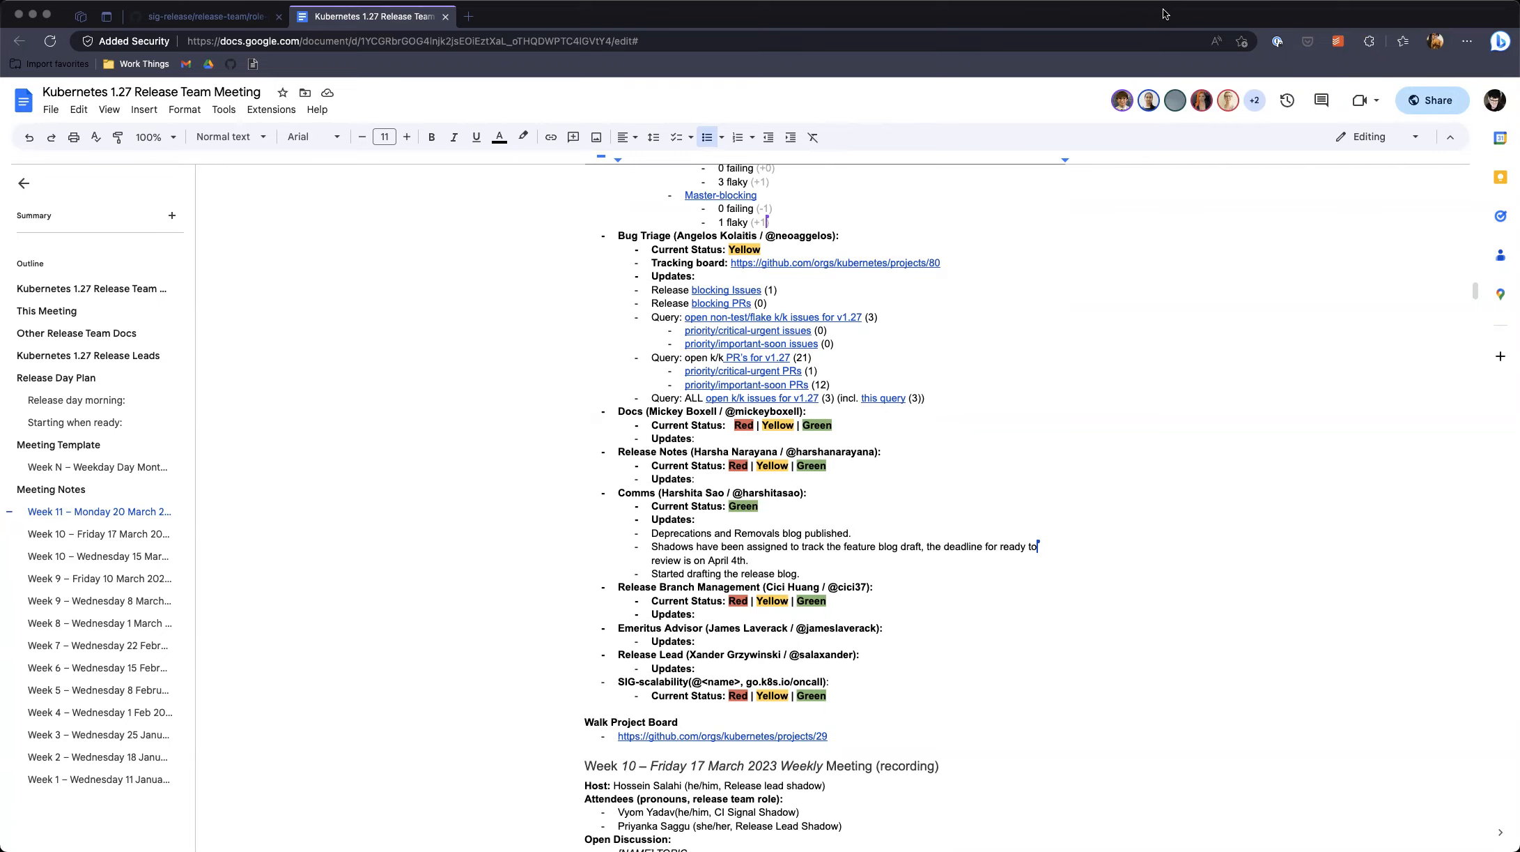